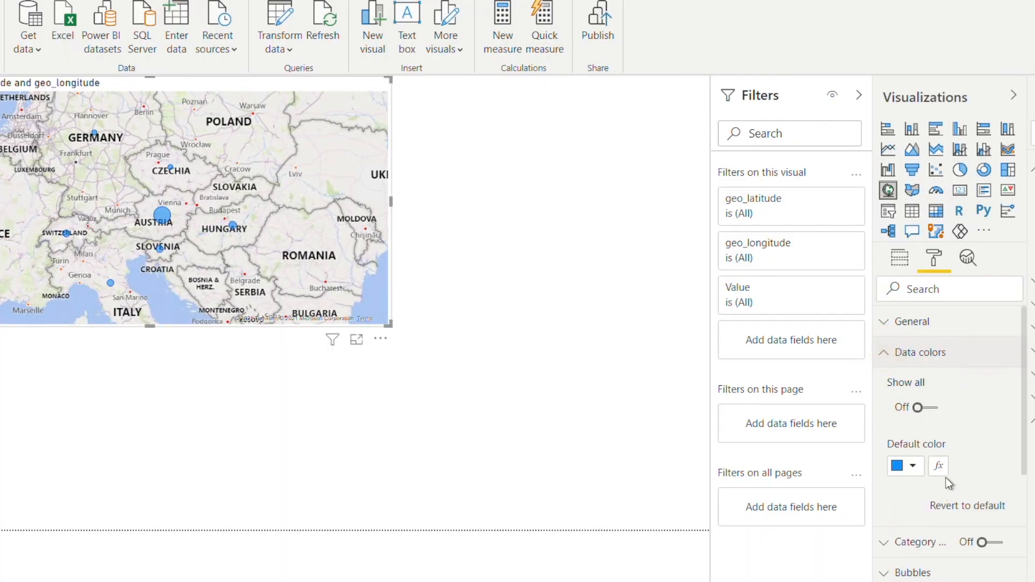
# Step: Base bubble colors on All_Flow_And_Load Value with red minimum and a diverging yellow middle
pyautogui.click(937, 466)
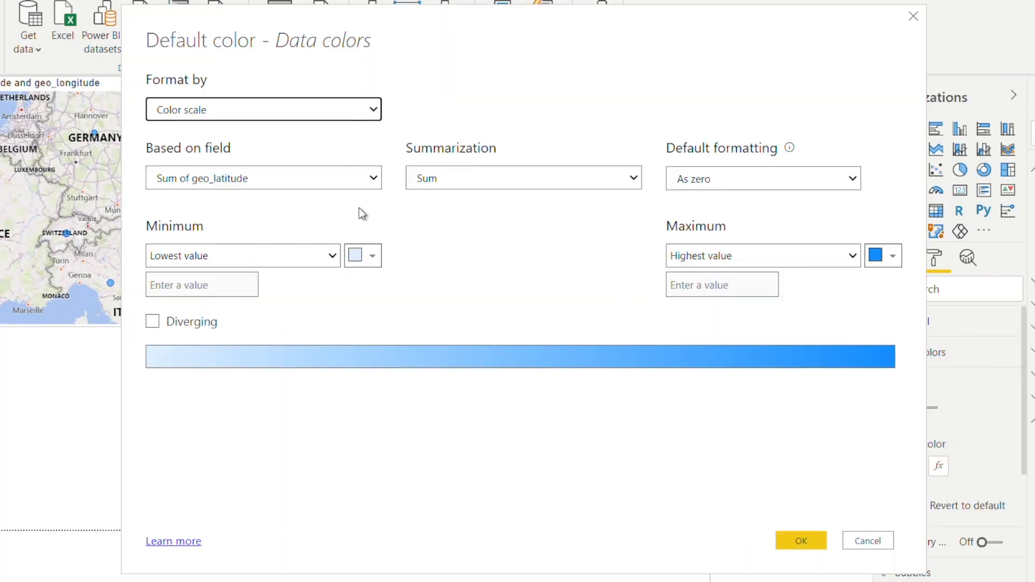
pyautogui.click(262, 178)
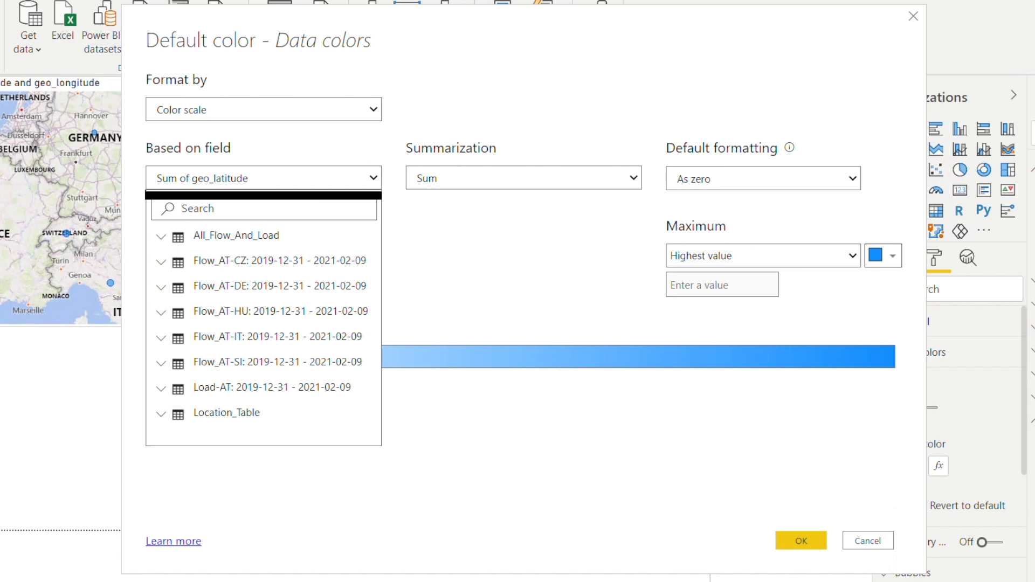
pyautogui.click(161, 235)
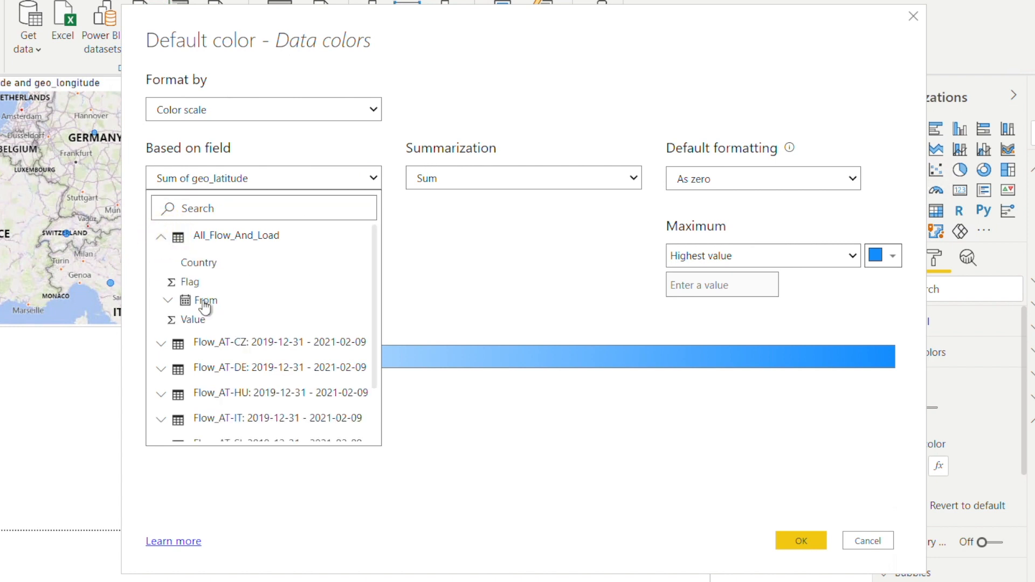
pyautogui.click(193, 318)
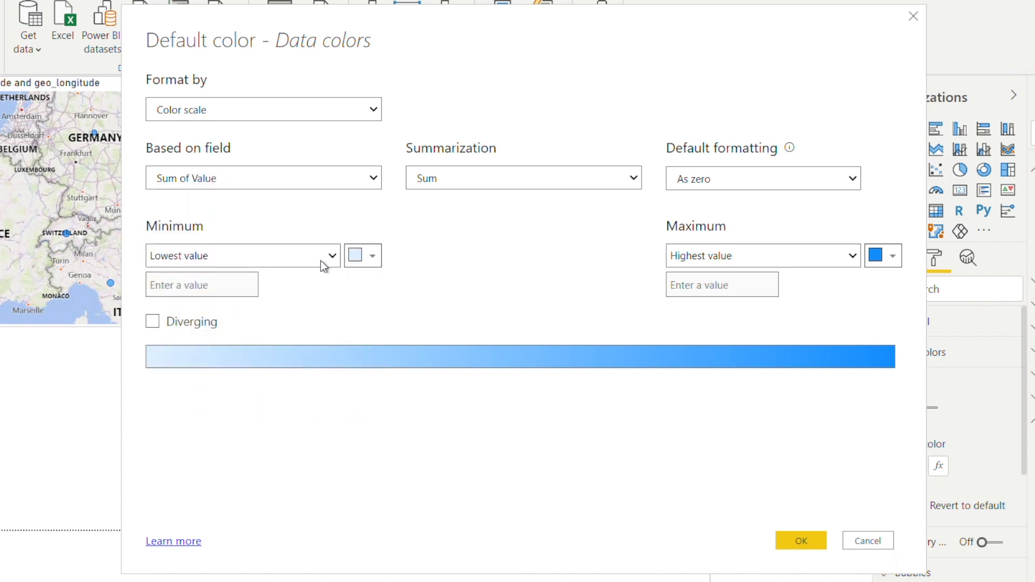
pyautogui.click(356, 255)
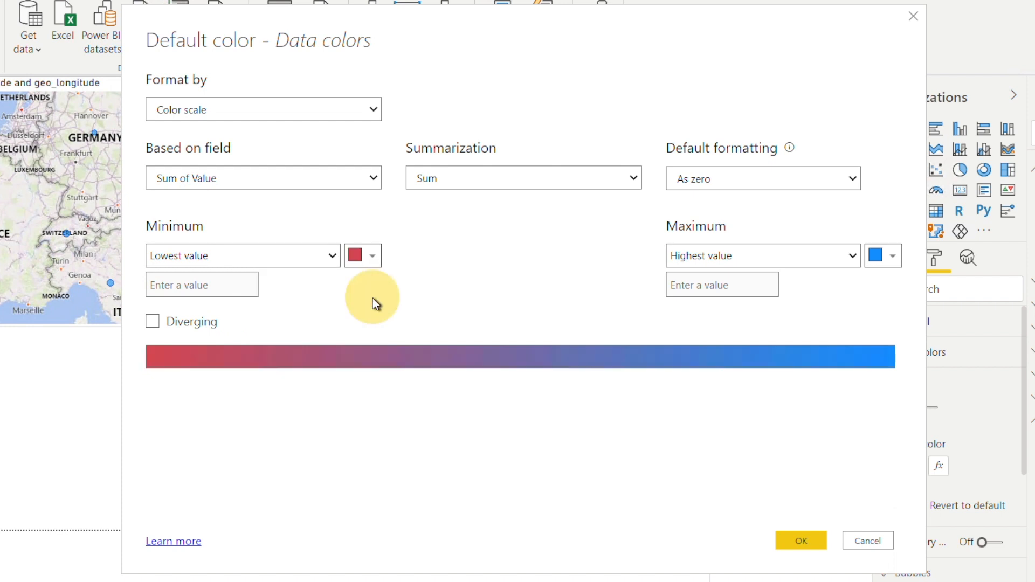
pyautogui.moveTo(462, 296)
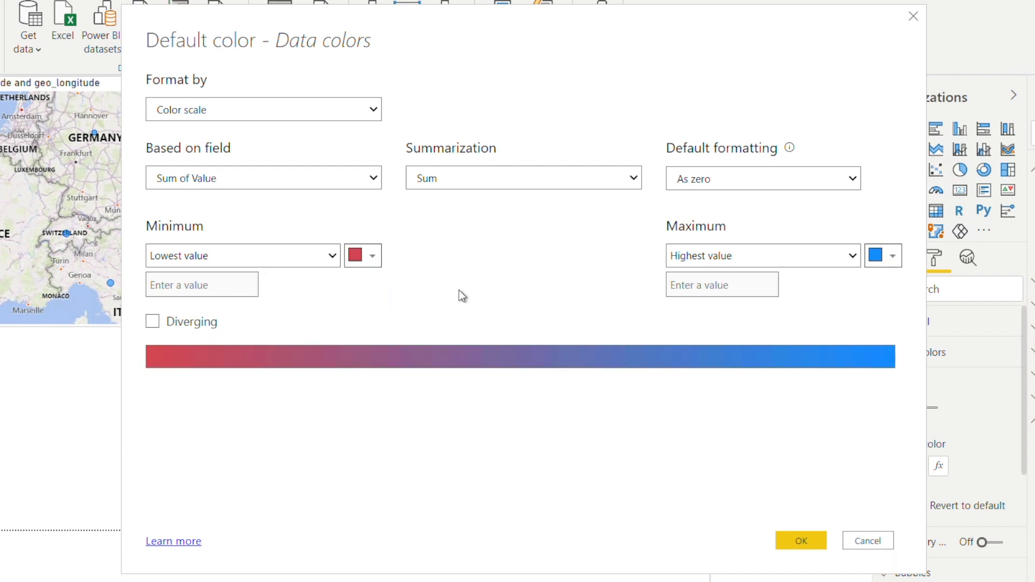
pyautogui.click(152, 321)
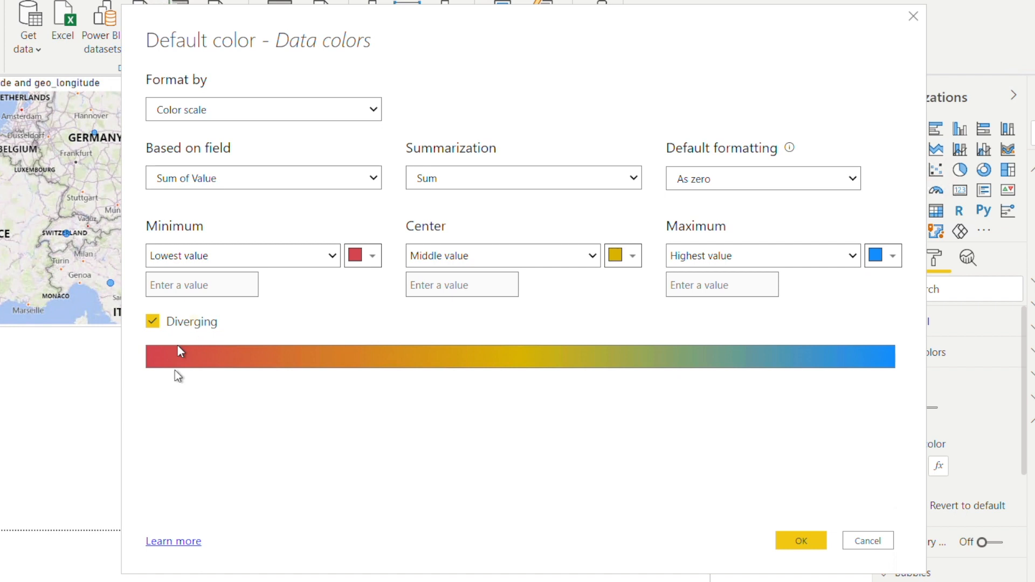
pyautogui.moveTo(801, 540)
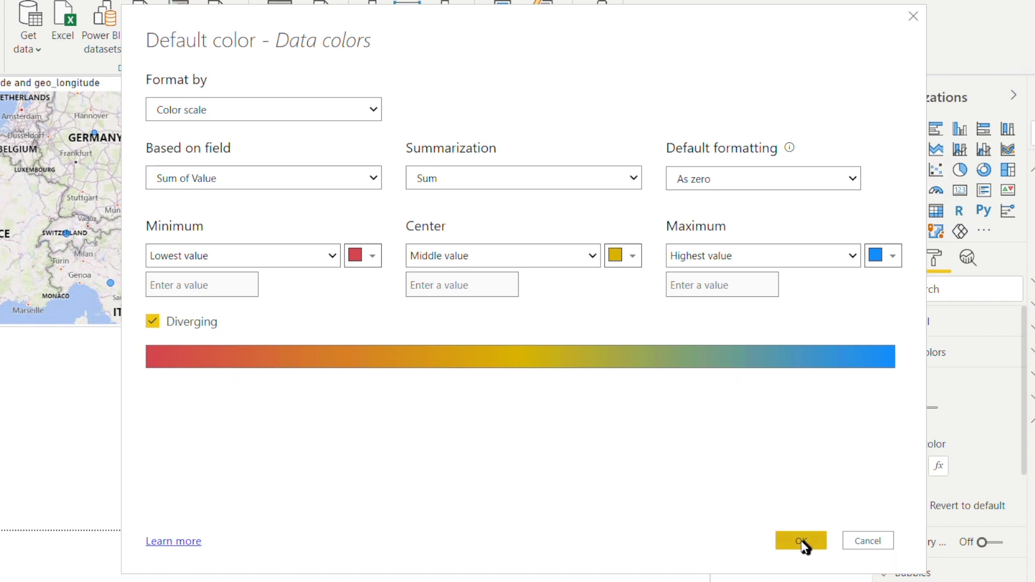
# Step: Confirm the Data colors dialog so the map bubbles take the diverging scale
pyautogui.click(800, 540)
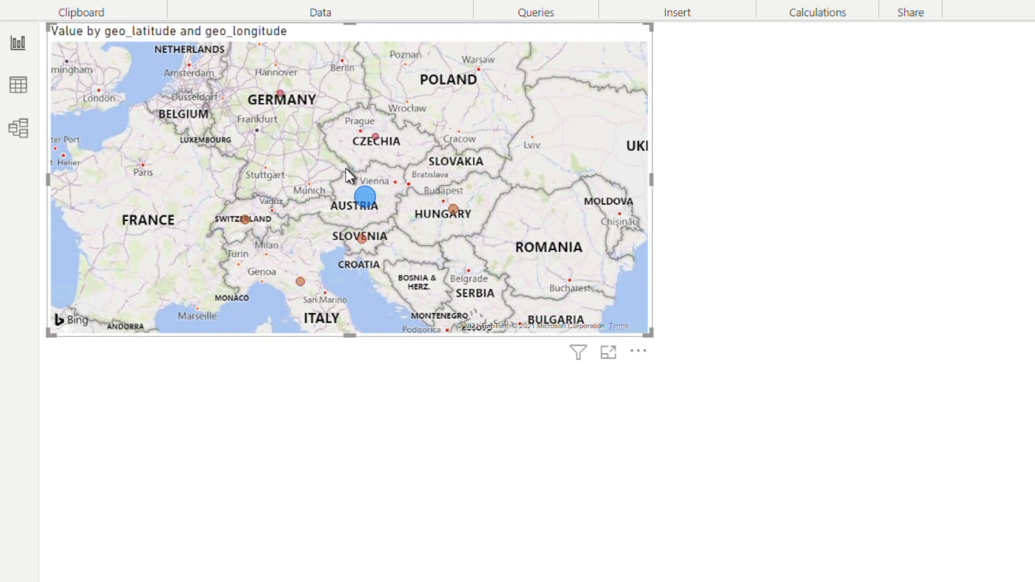
pyautogui.moveTo(397, 173)
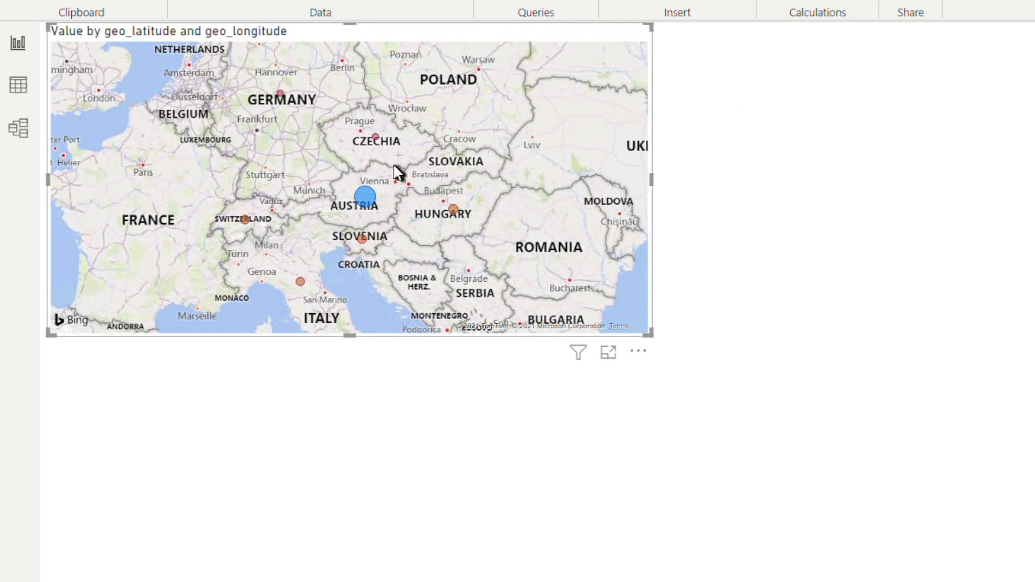
pyautogui.moveTo(297, 157)
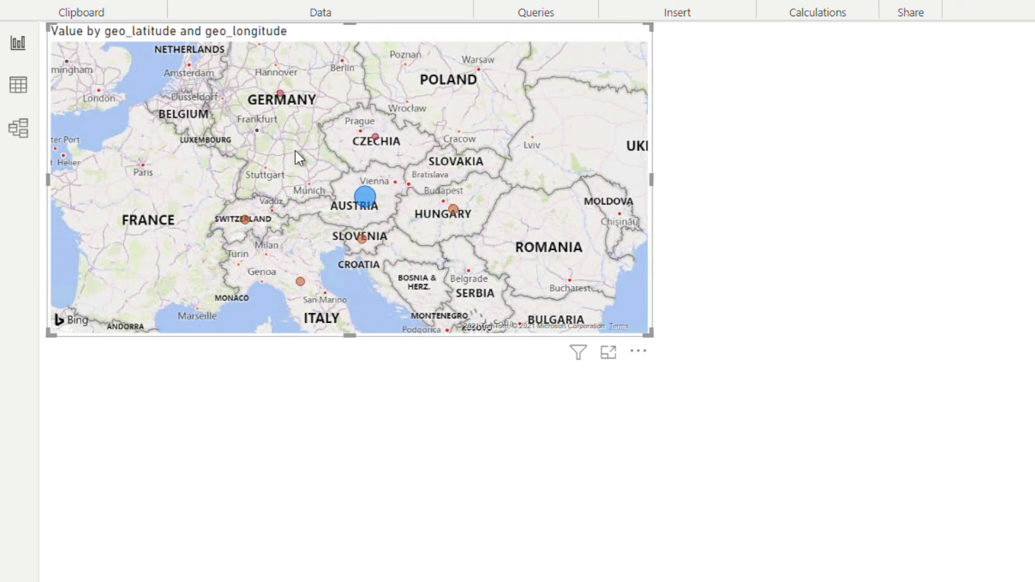